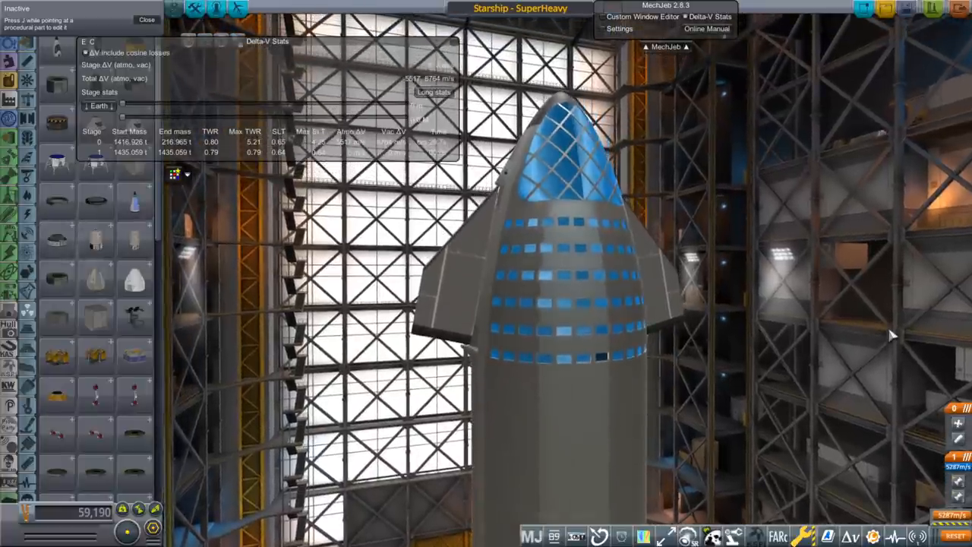
mouse_move(612, 464)
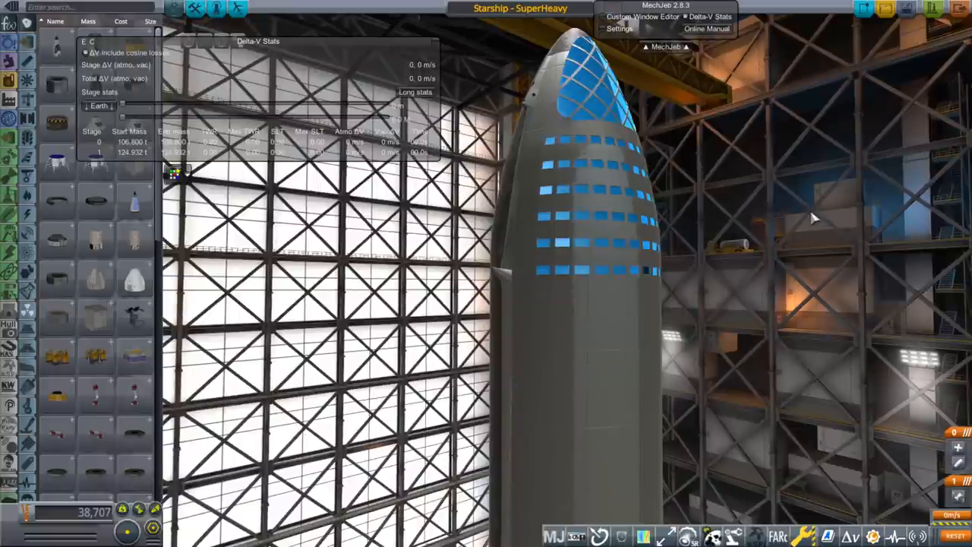
mouse_move(826, 177)
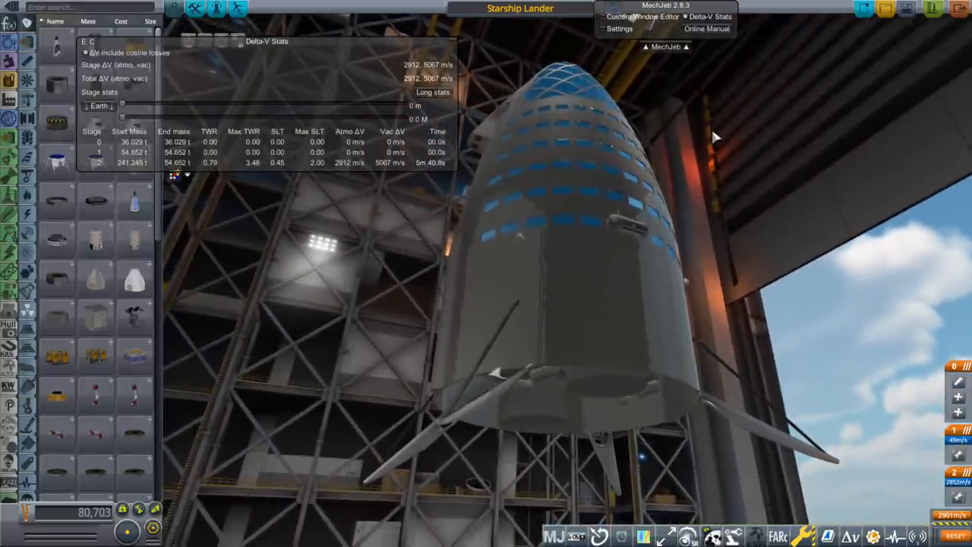
mouse_move(734, 181)
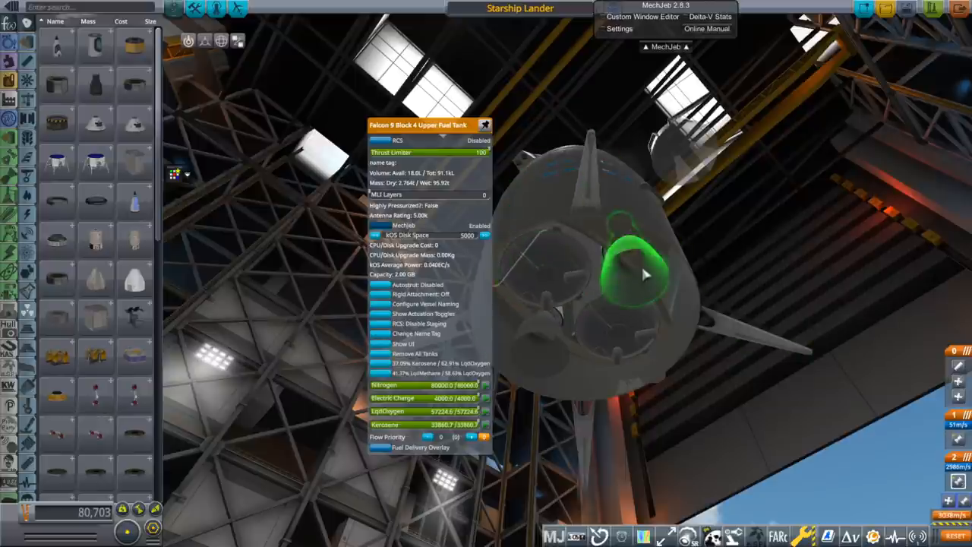
mouse_move(826, 253)
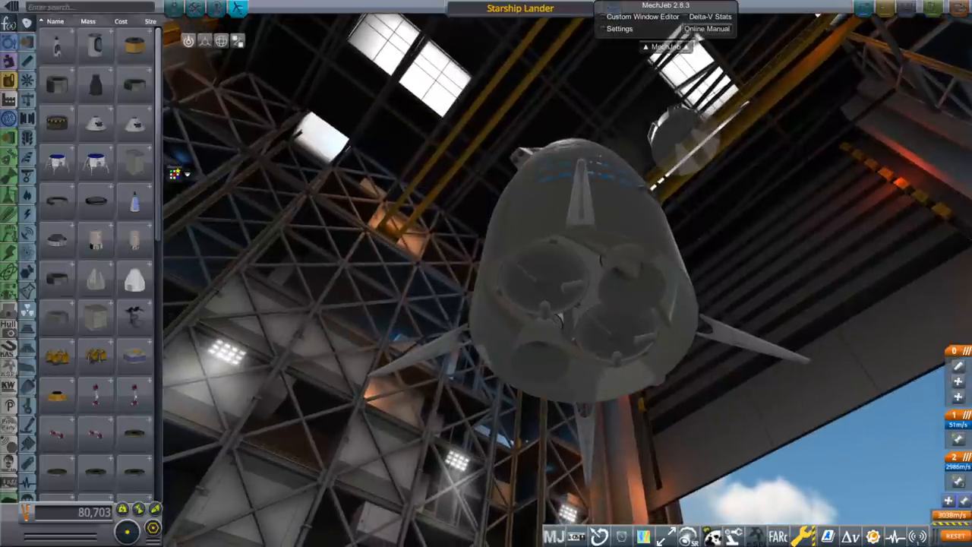
Step: Show the Starship Lander's per-stage delta-v stats: 1965 m/s atmospheric, 2894 m/s vacuum
click(709, 16)
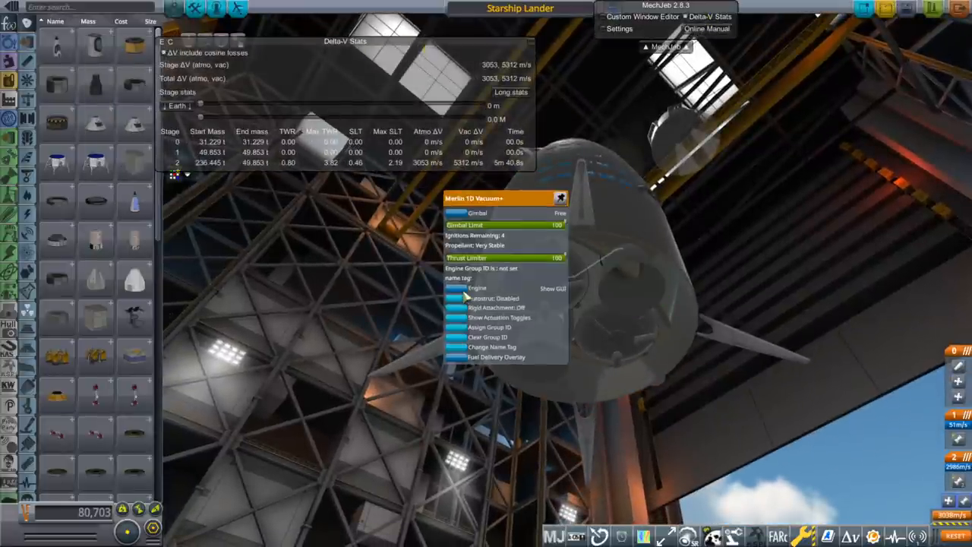
drag(555, 258, 448, 257)
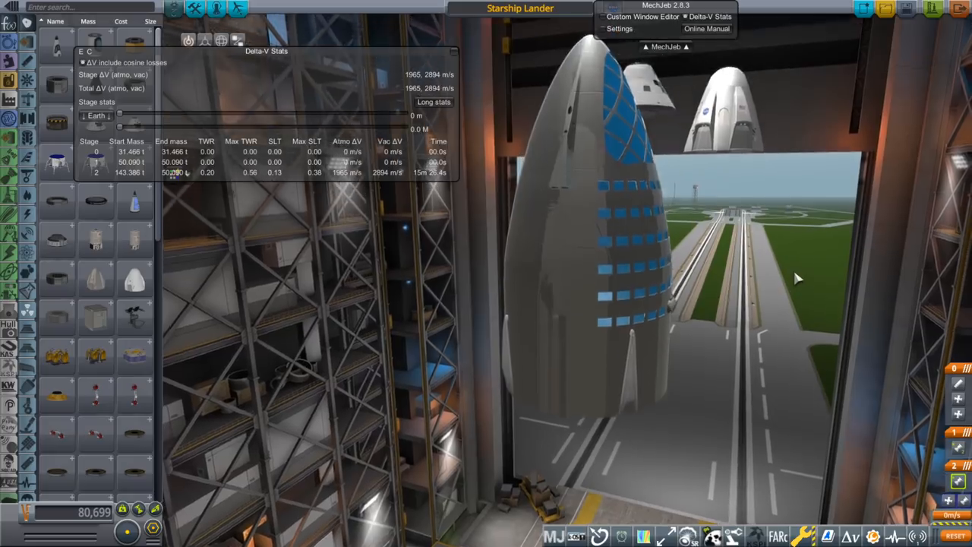
Step: Attach nose cone and fairing parts to the Starship Lander stacked on Super Heavy
drag(798, 278, 425, 325)
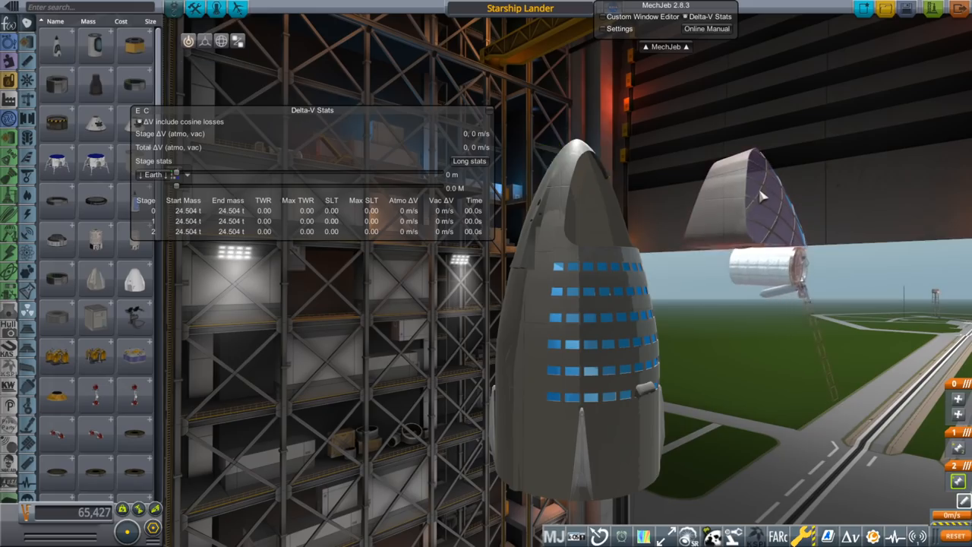
drag(760, 198, 604, 349)
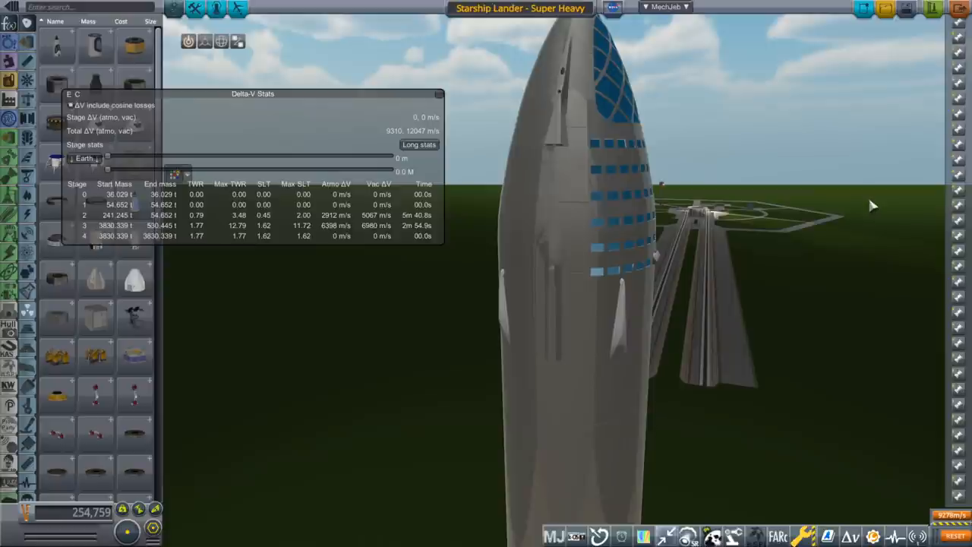
mouse_move(357, 256)
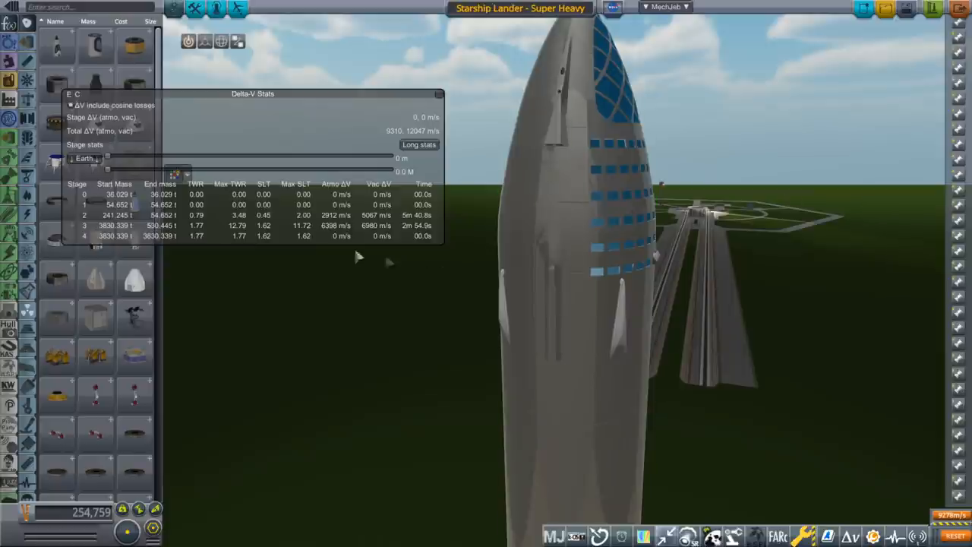
mouse_move(400, 228)
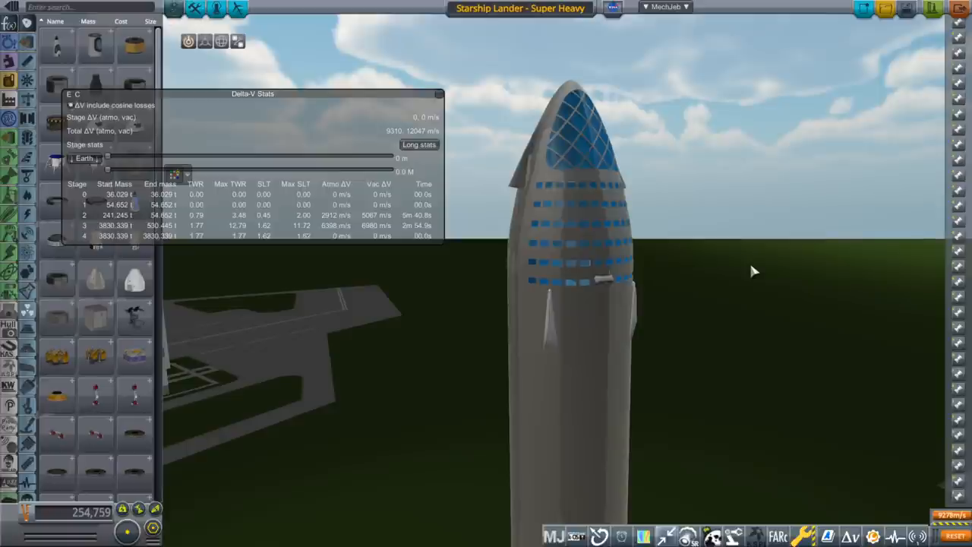
drag(756, 271, 793, 310)
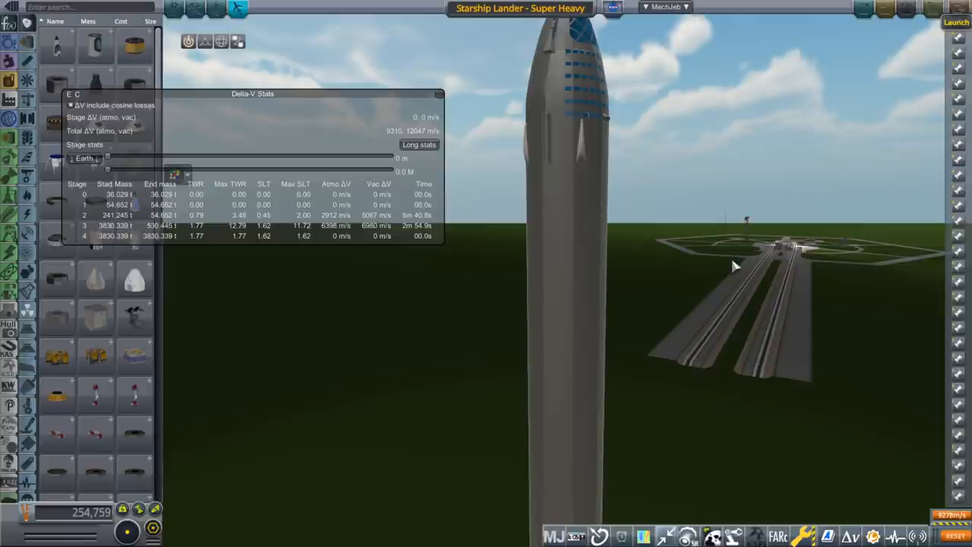
Step: Launch the Starship Lander–Super Heavy stack and hold SURF attitude with Smart A.S.S
click(954, 22)
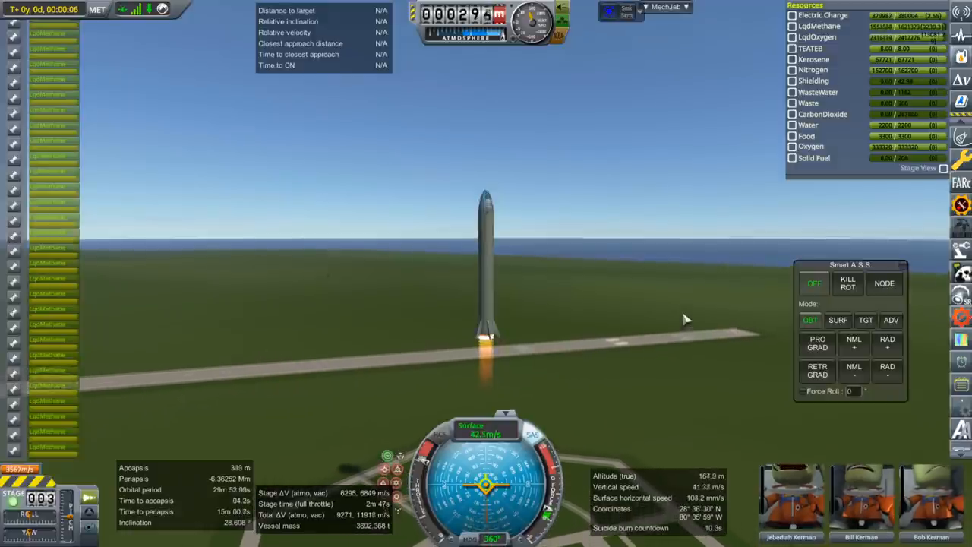
click(837, 321)
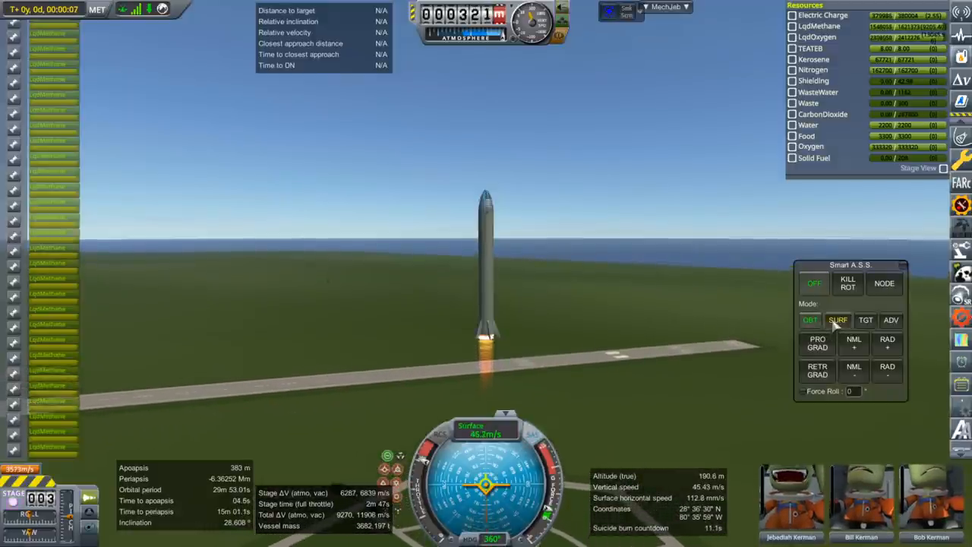
click(842, 317)
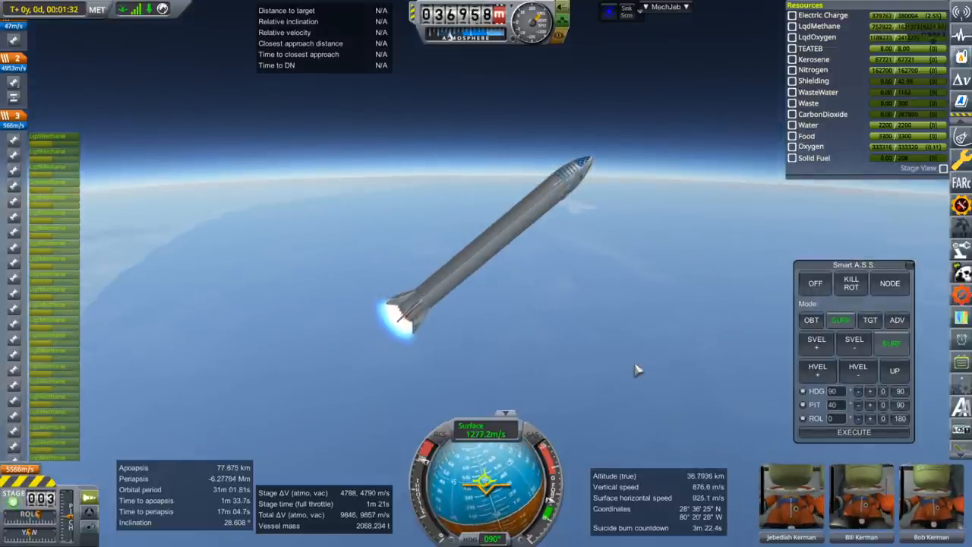
mouse_move(589, 300)
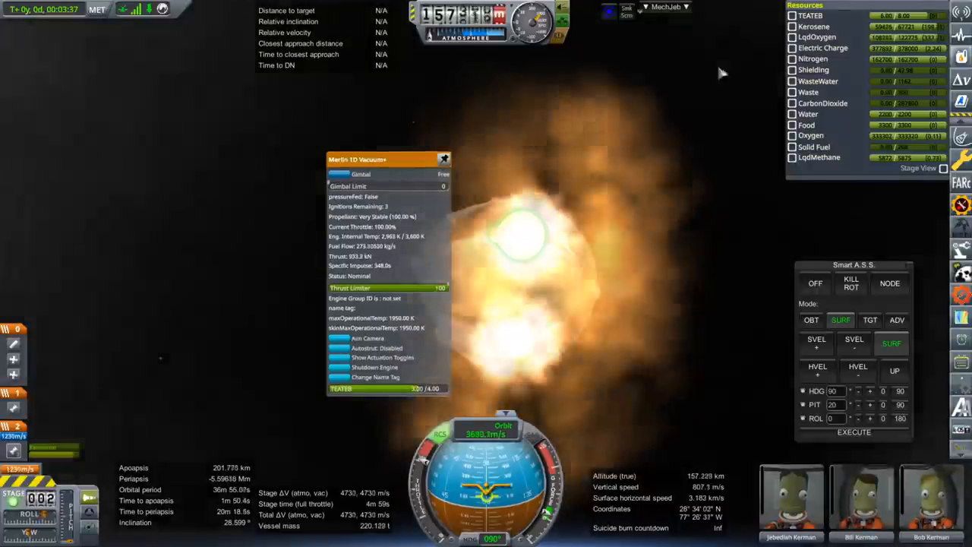
Step: Move the engine part window aside while the burn raises periapsis above the atmosphere
click(443, 159)
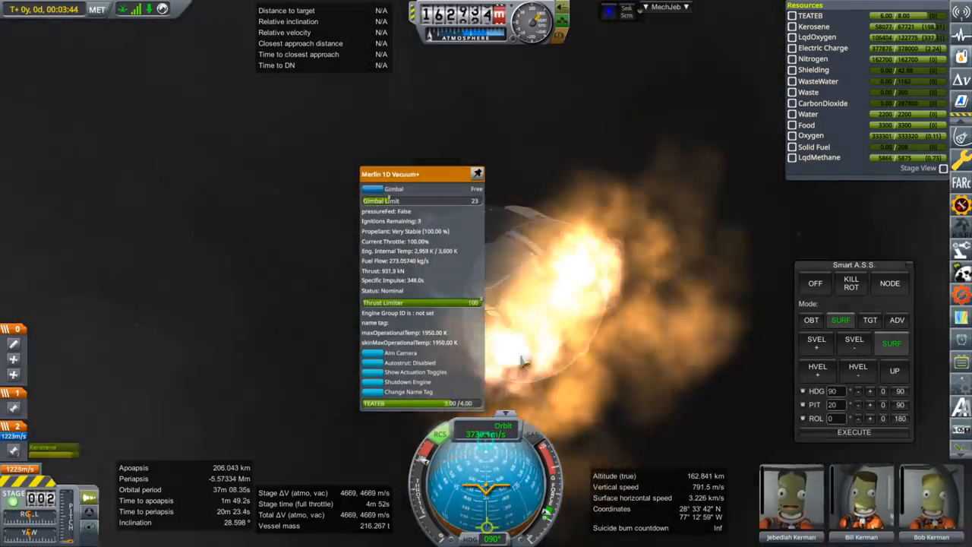
drag(422, 173, 601, 168)
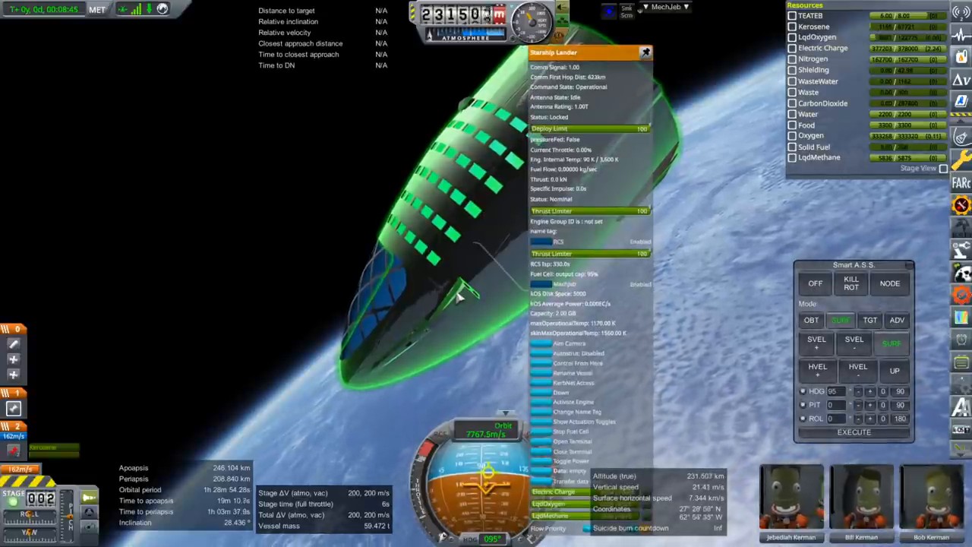
Step: Close the Starship Lander's part menu while coasting in the 246 by 209 km orbit
click(623, 52)
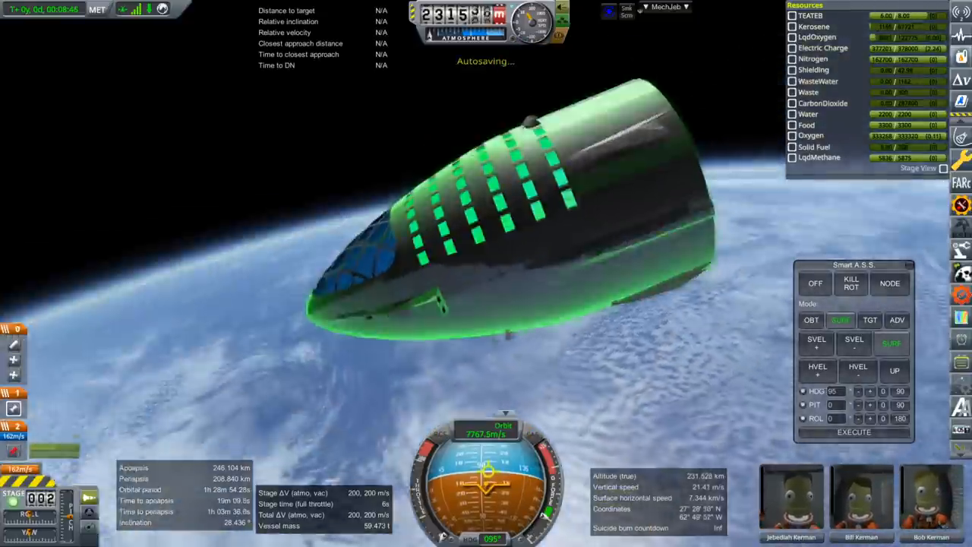